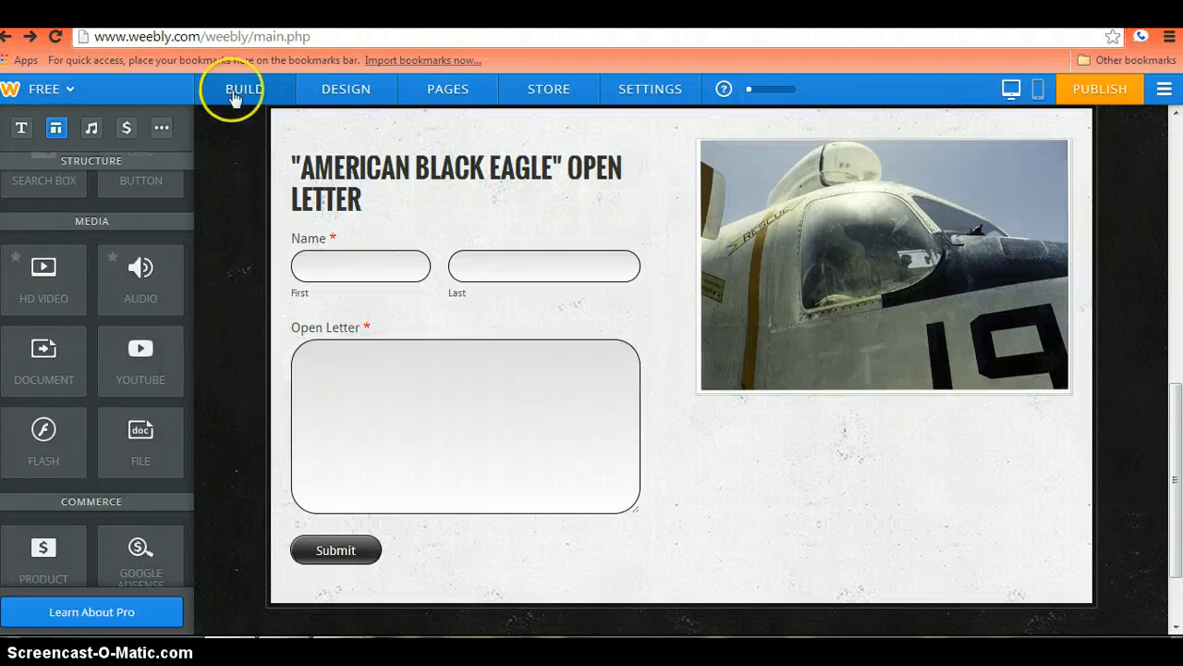
mouse_move(86, 255)
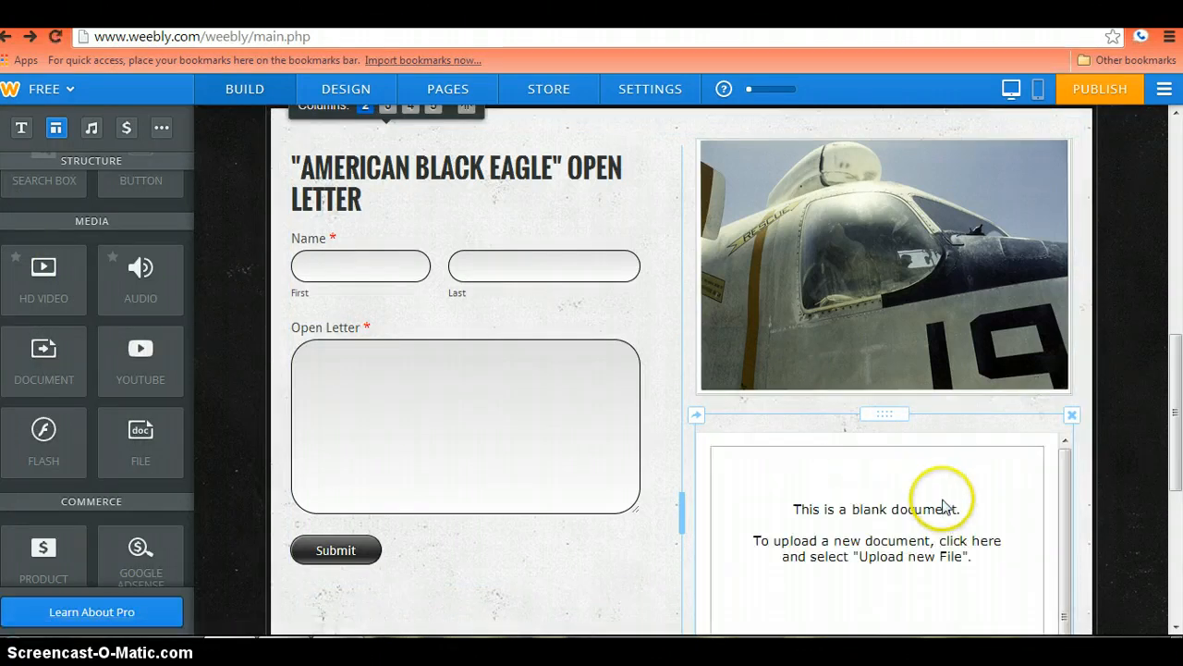
Select the blank document element below the aircraft photo to show its upload settings.
left_click(938, 508)
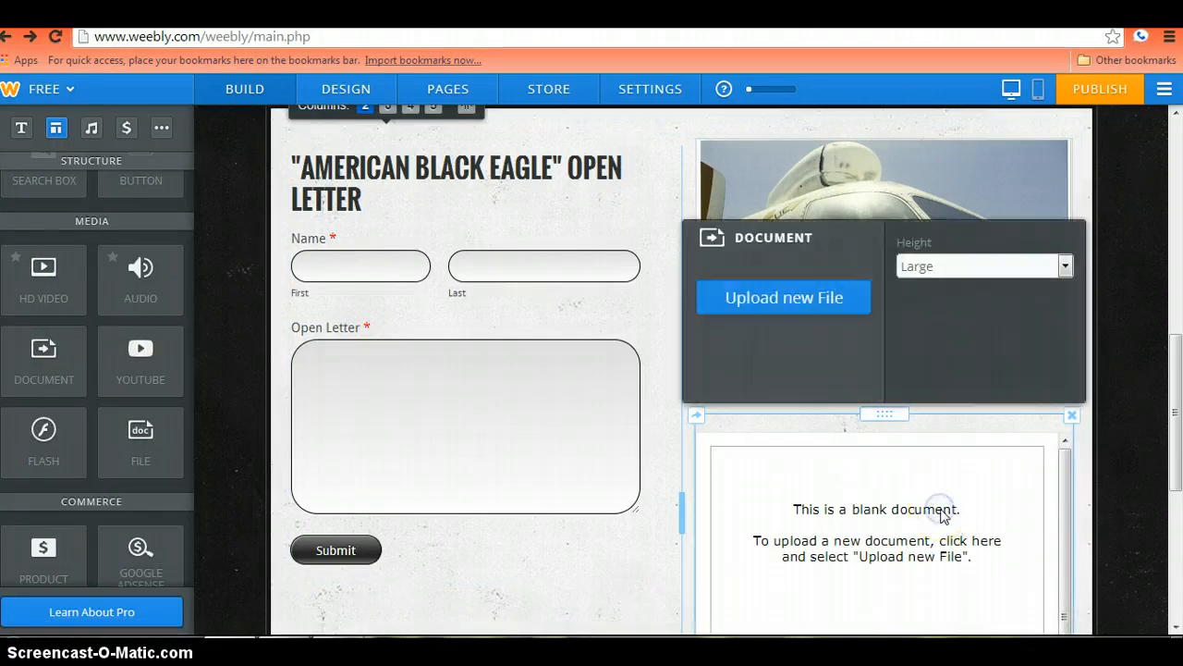
Upload the PowerPoint file from the 8th Spanish folder into the document element.
left_click(783, 297)
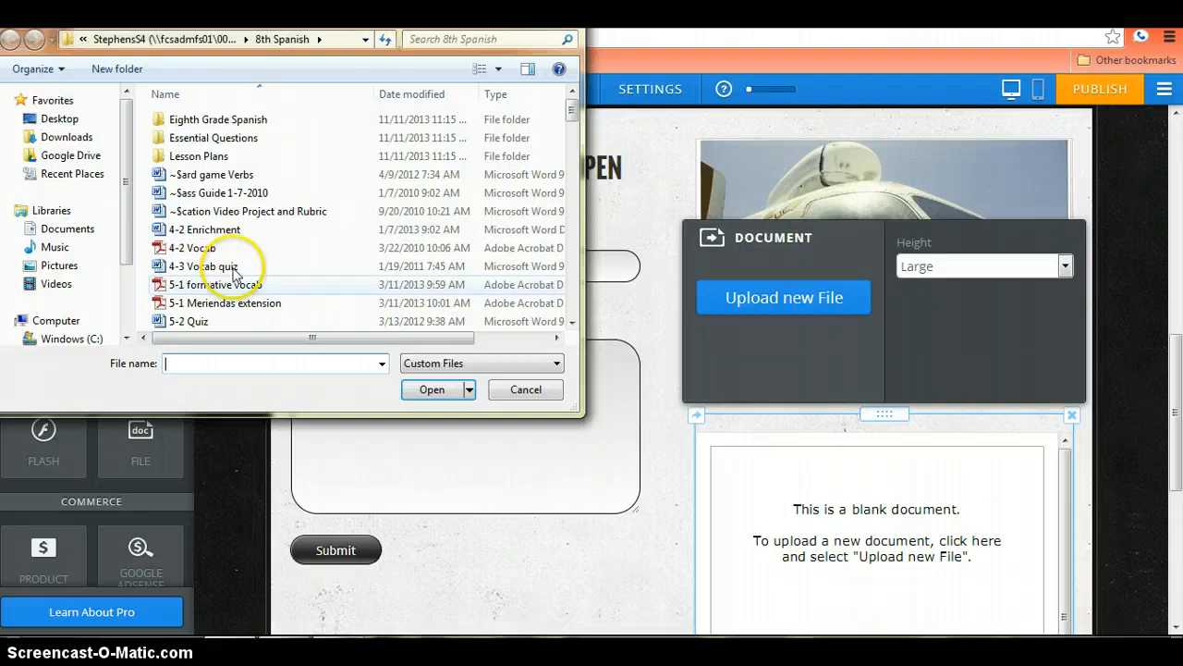
scroll("down", 3)
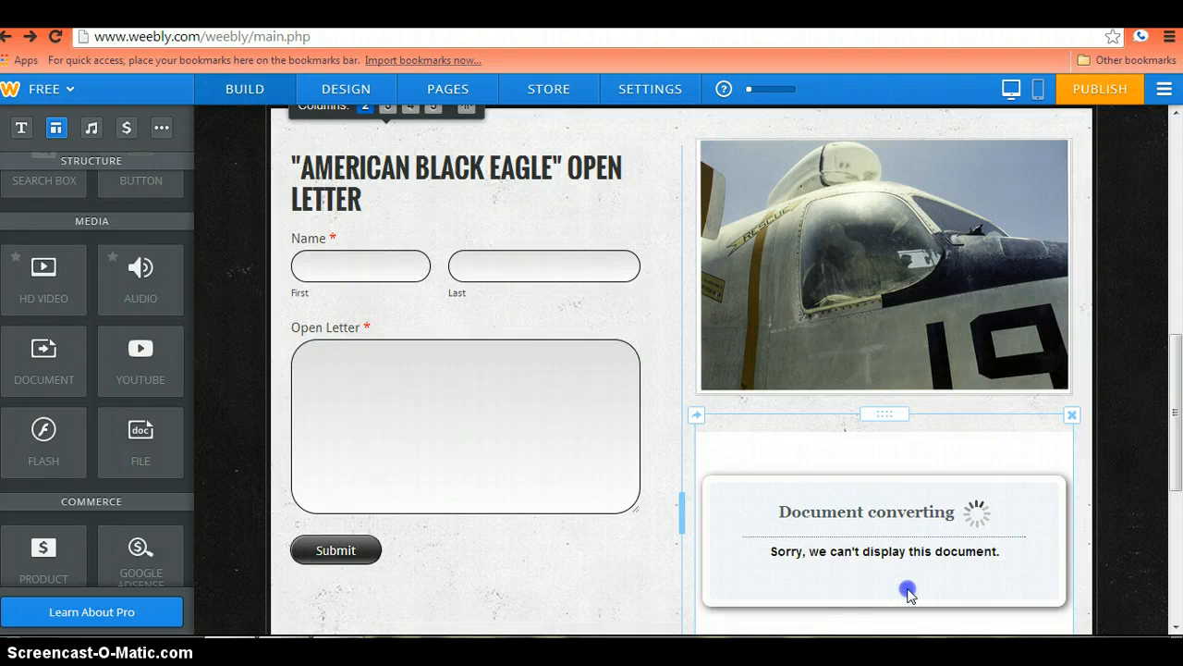
mouse_move(1080, 490)
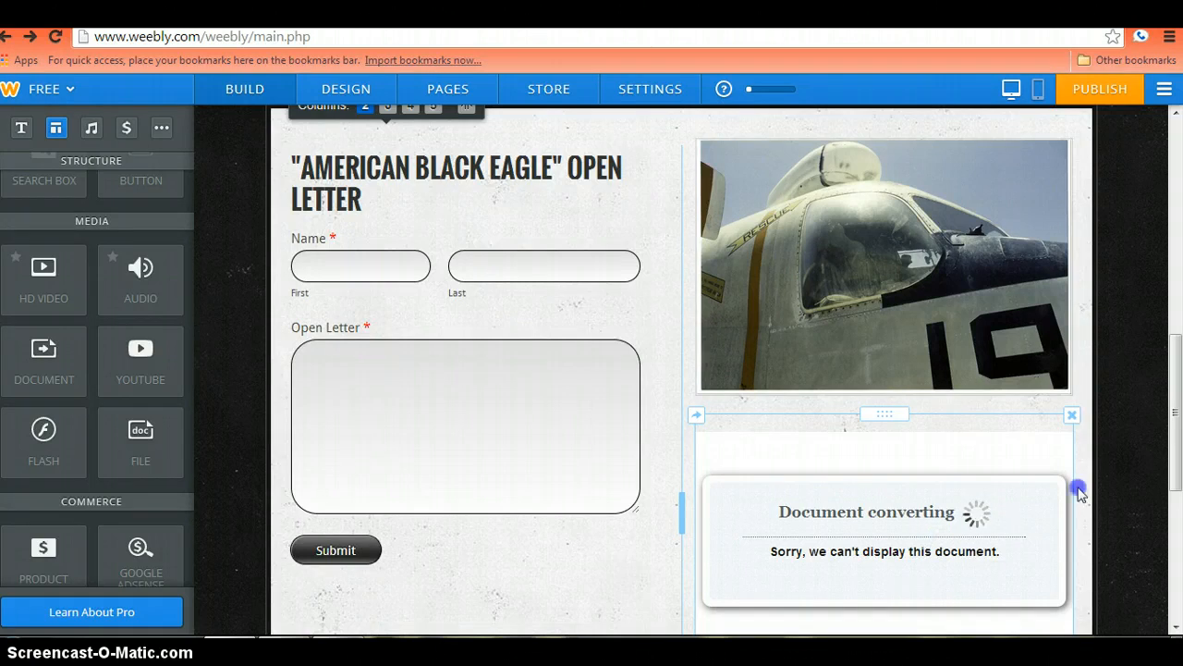
Scroll down to watch the upload convert into the six-page 'Esponja' Scribd viewer.
scroll("down", 3)
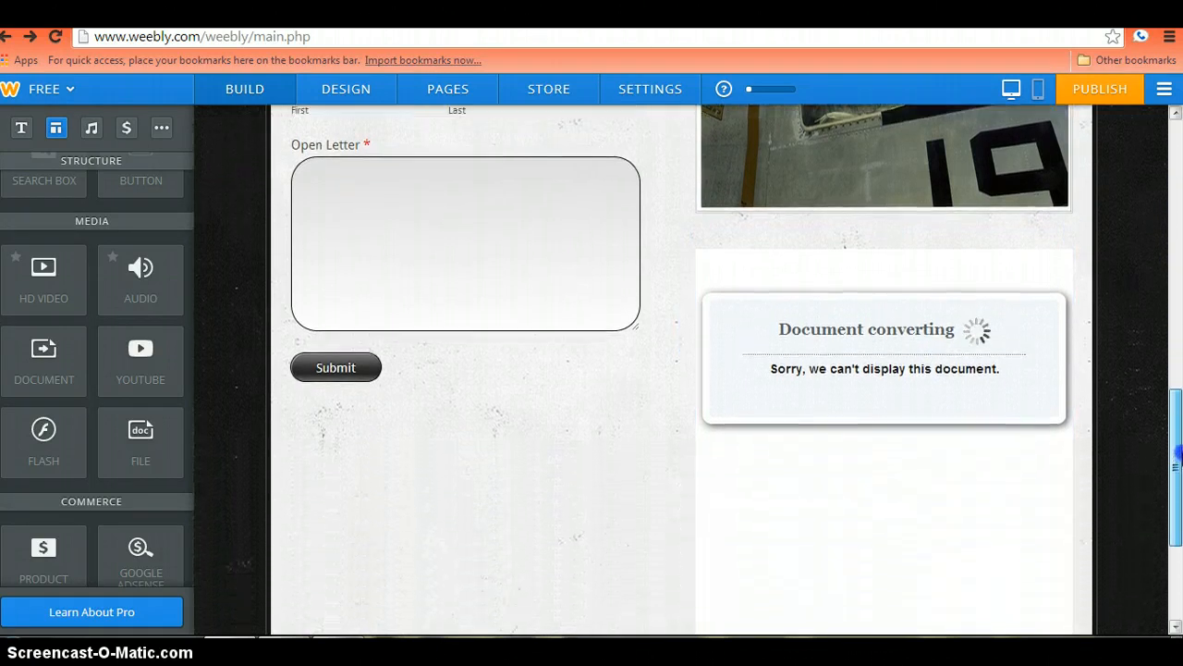
scroll("down", 3)
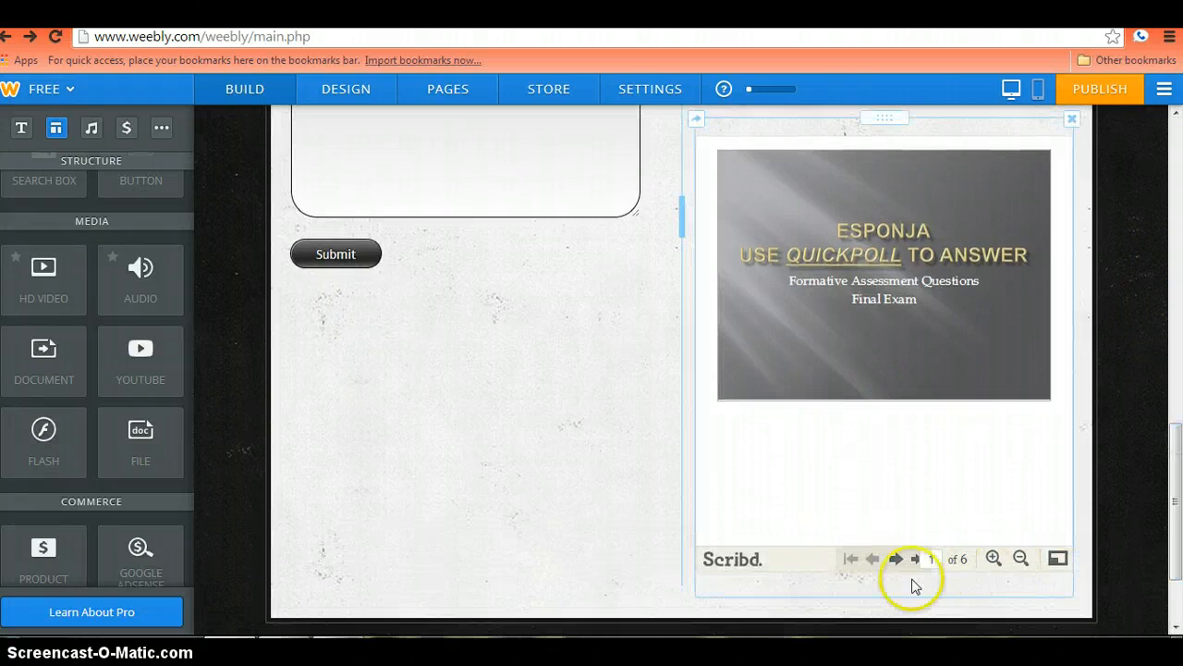
mouse_move(1058, 559)
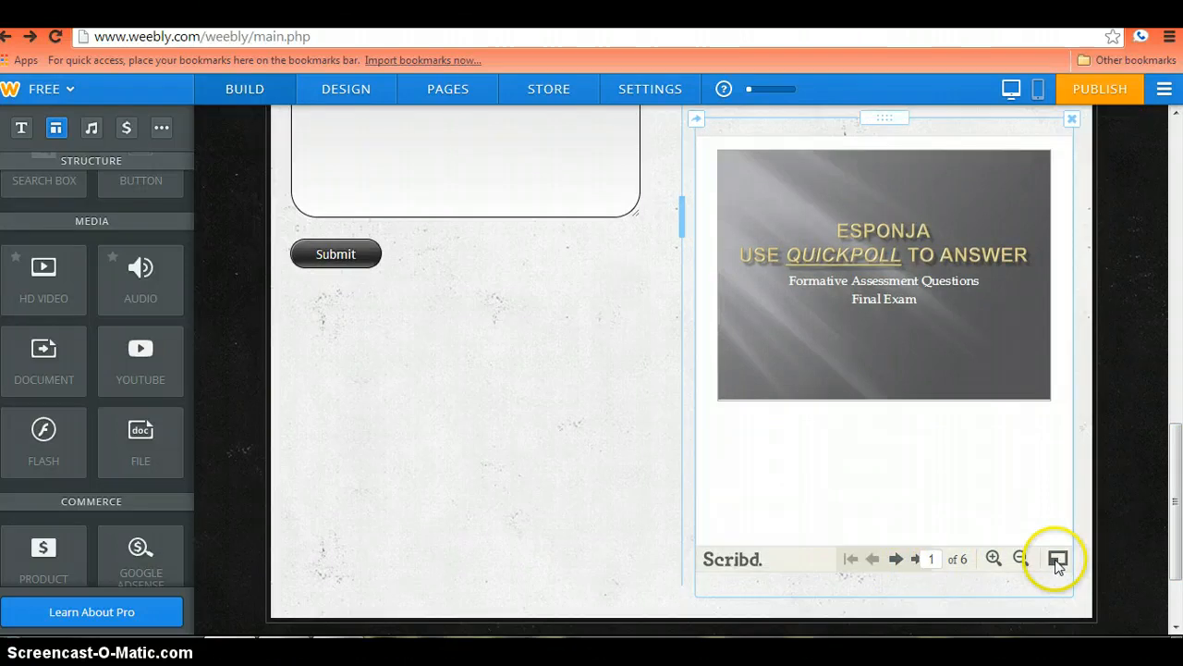